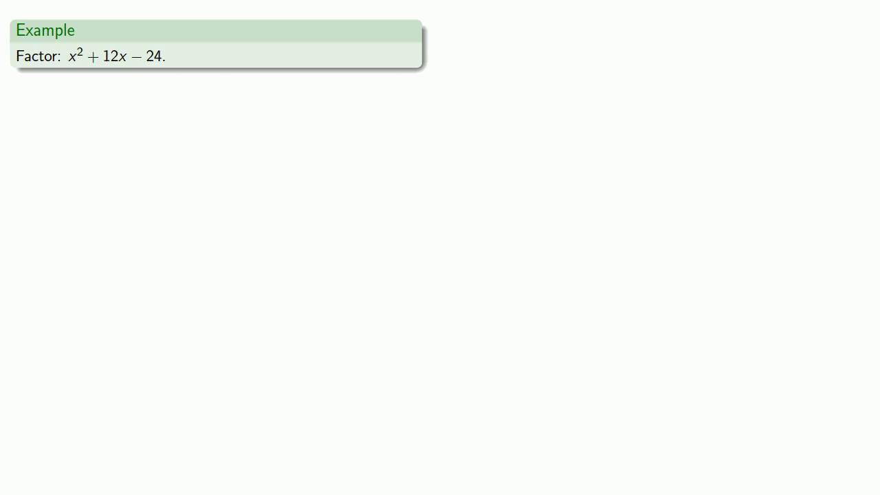
{"action": "key", "text": "Right"}
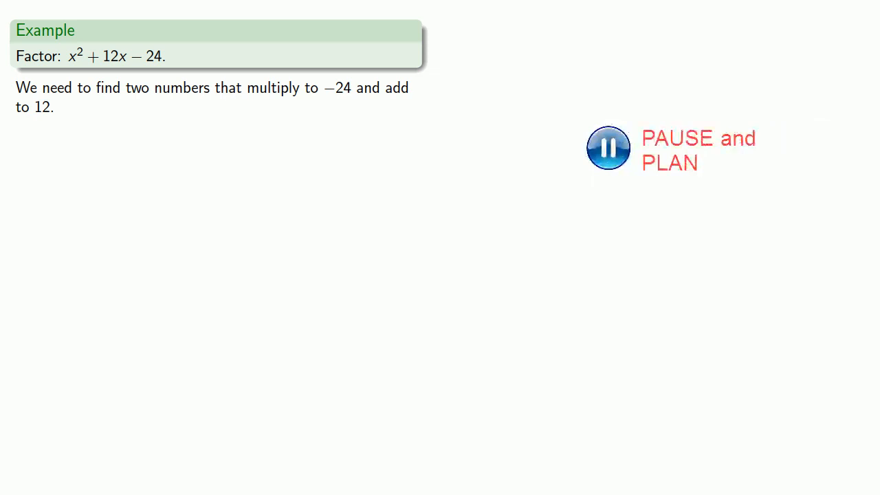
{"action": "left_click", "coordinate": [607, 149]}
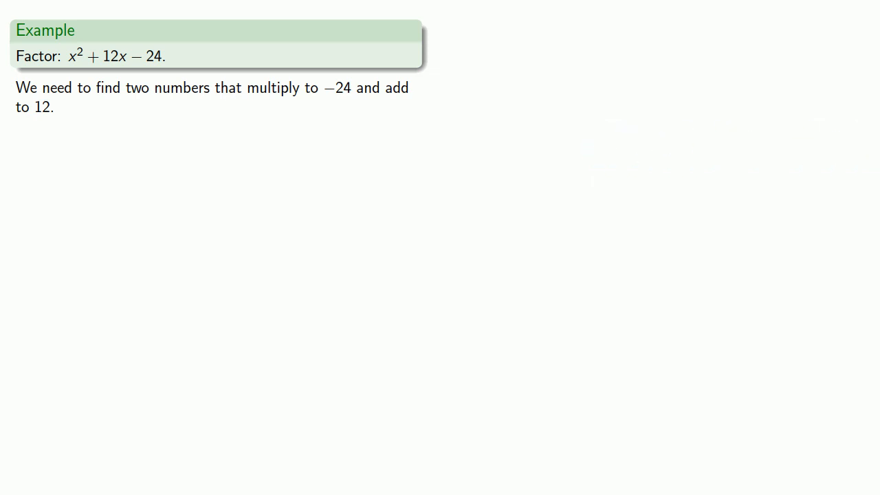
{"action": "key", "text": "Right"}
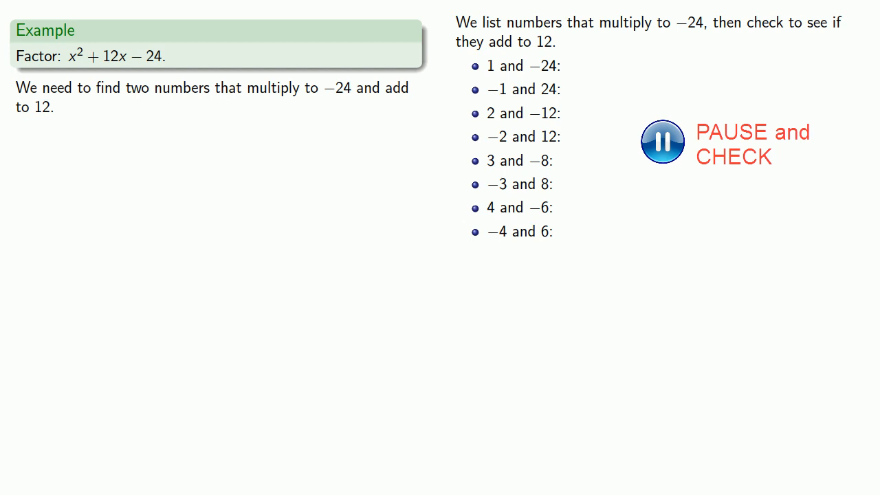
{"action": "left_click", "coordinate": [661, 142]}
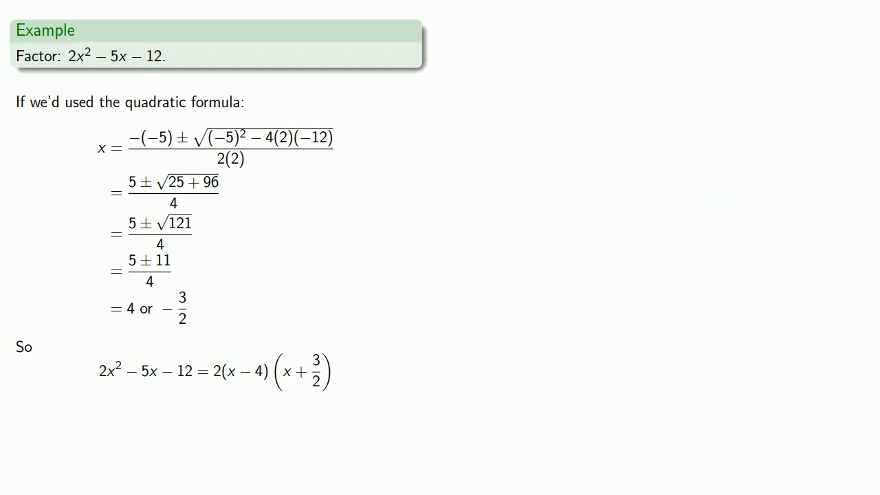
{"action": "key", "text": "Right"}
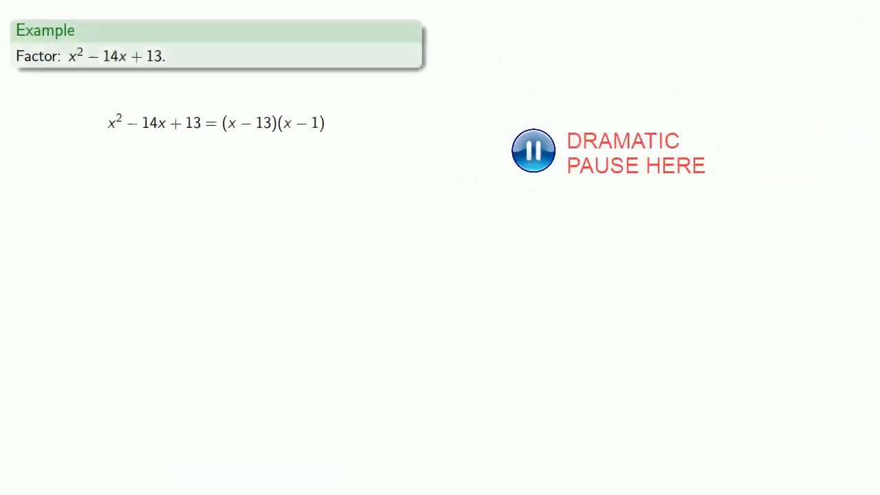